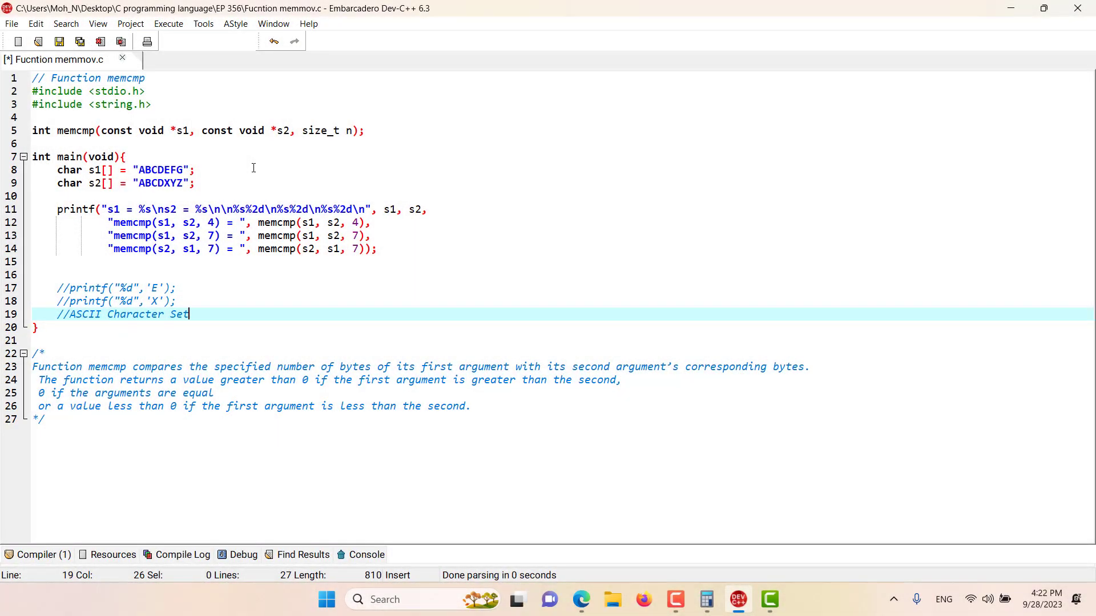
# Save the memcmp program and highlight the function name in the header comment
pyautogui.press('ctrl+s')
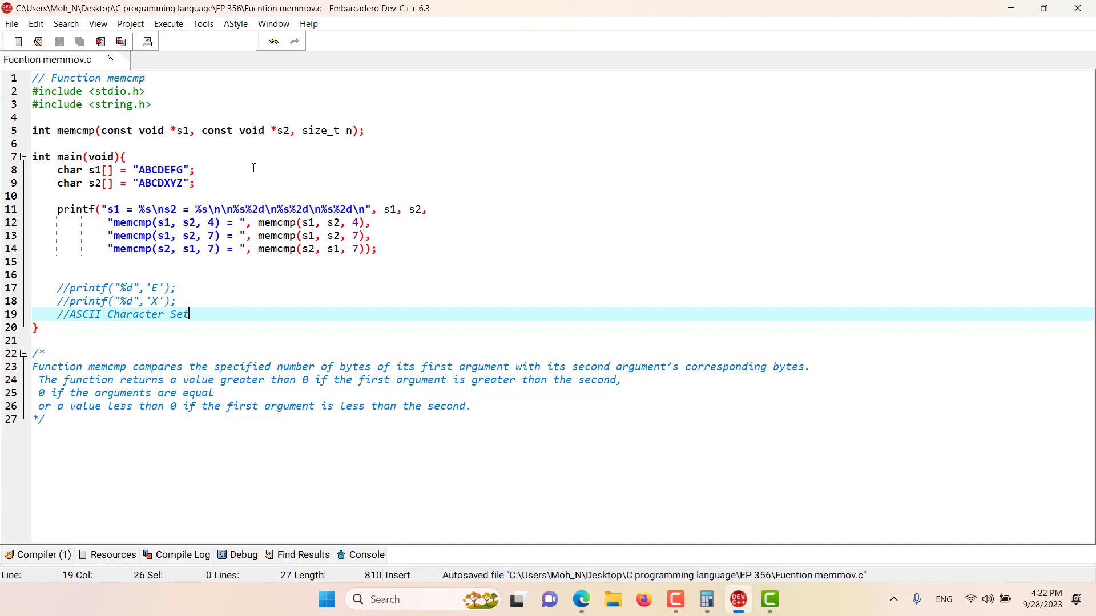
pyautogui.moveTo(108, 82)
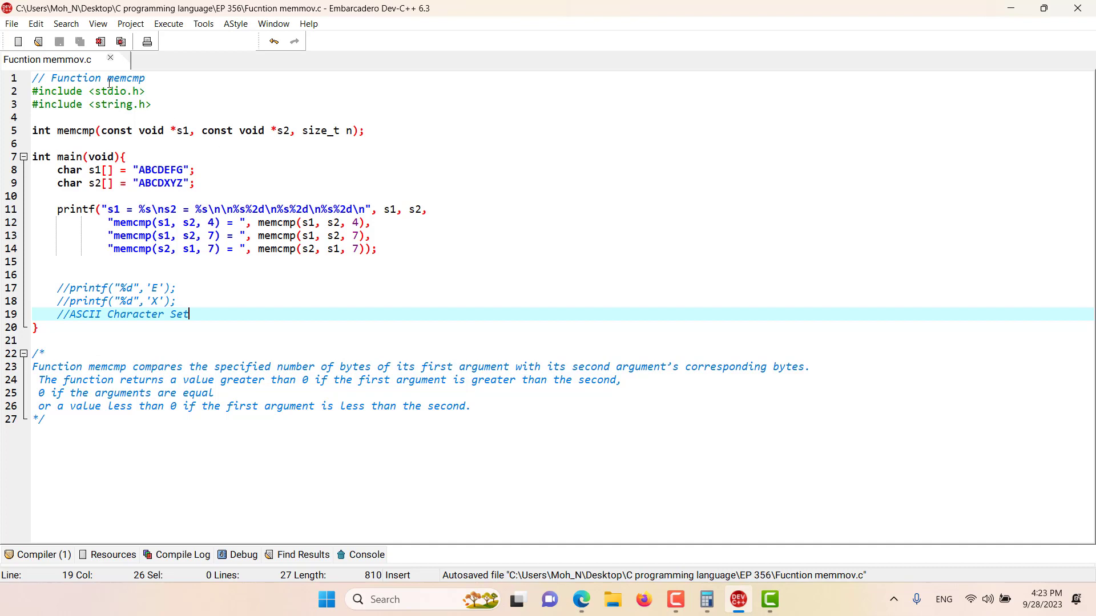
pyautogui.doubleClick(132, 78)
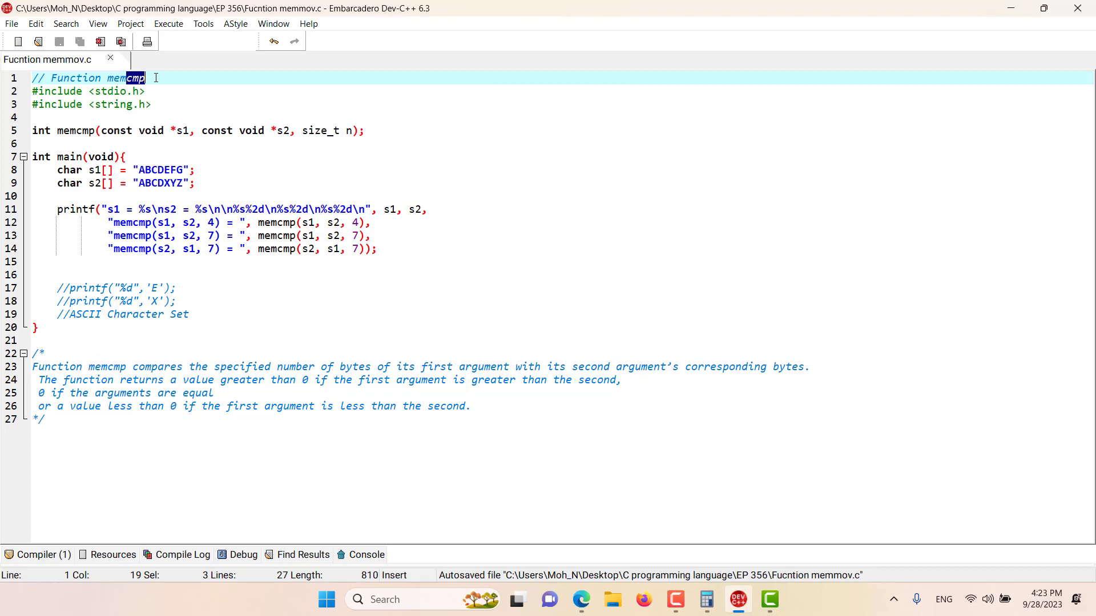
pyautogui.moveTo(94, 142)
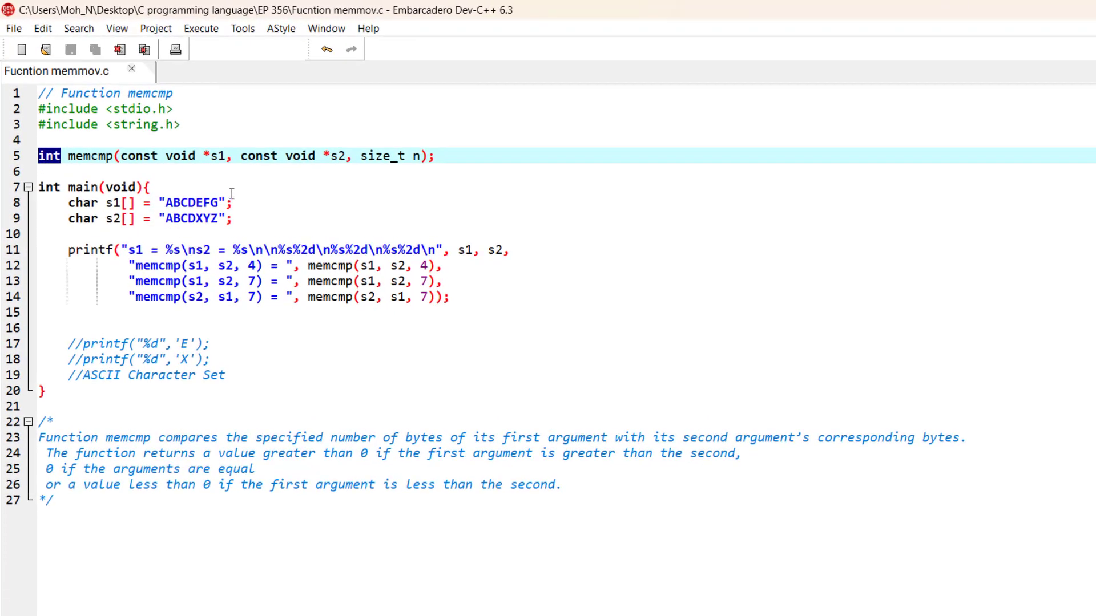
pyautogui.moveTo(227, 175)
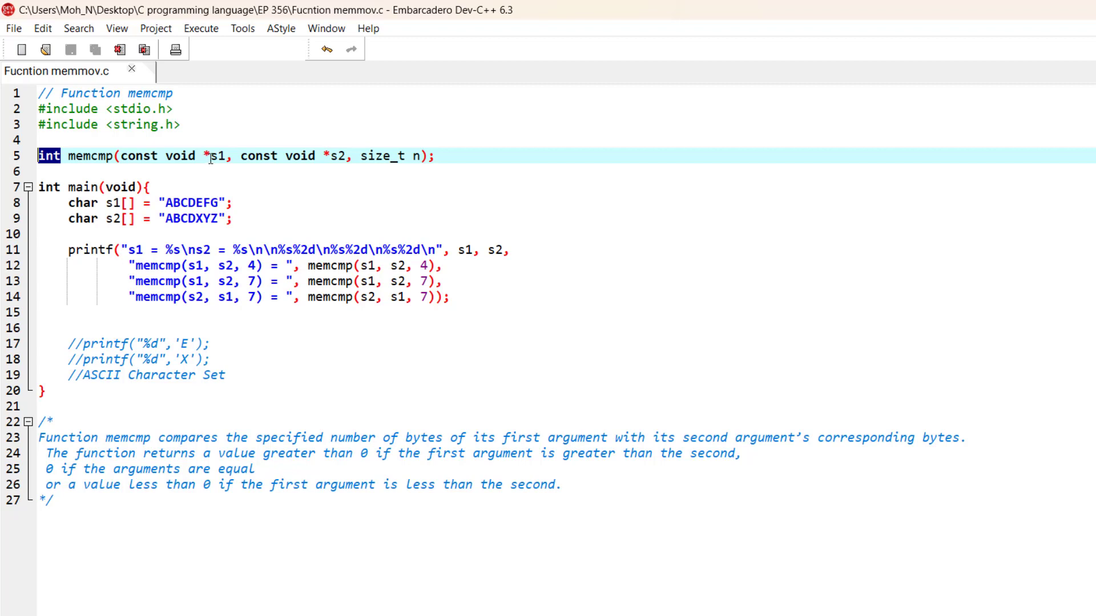
pyautogui.doubleClick(218, 155)
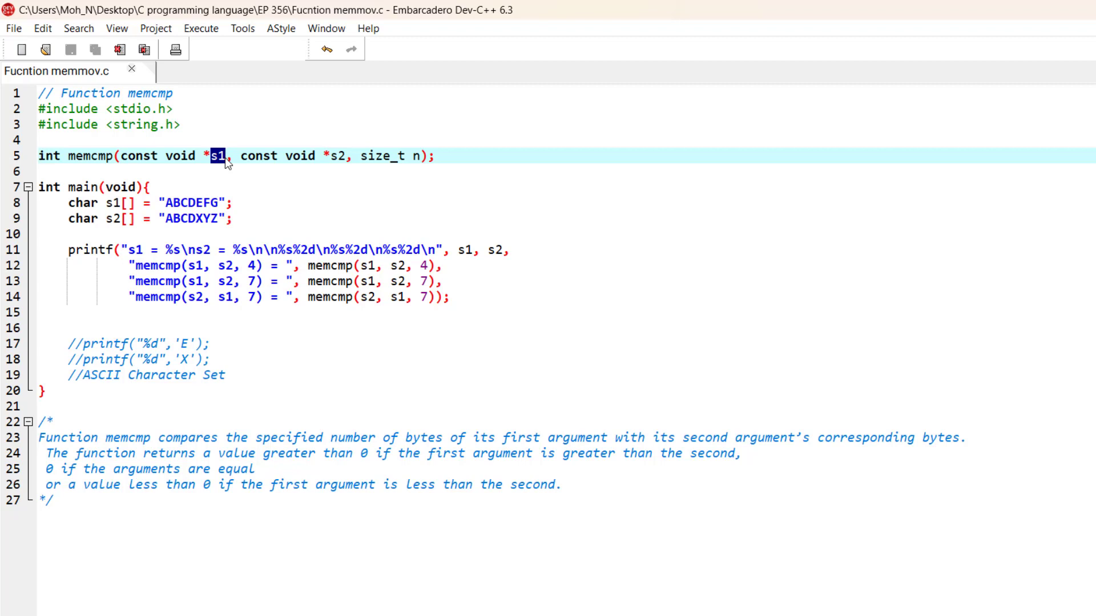
pyautogui.doubleClick(337, 155)
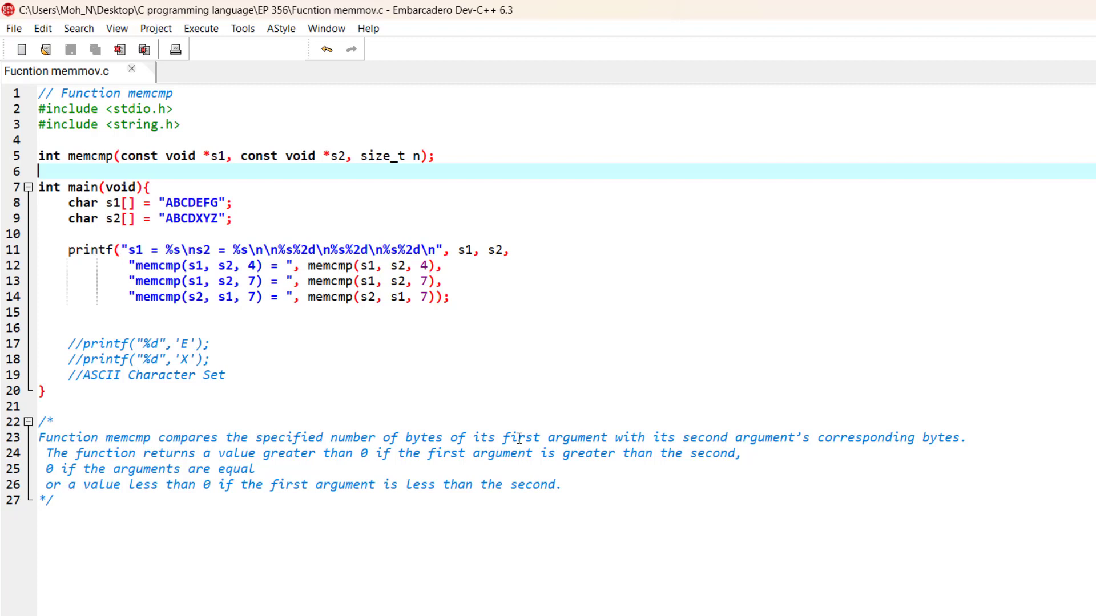
pyautogui.moveTo(724, 439)
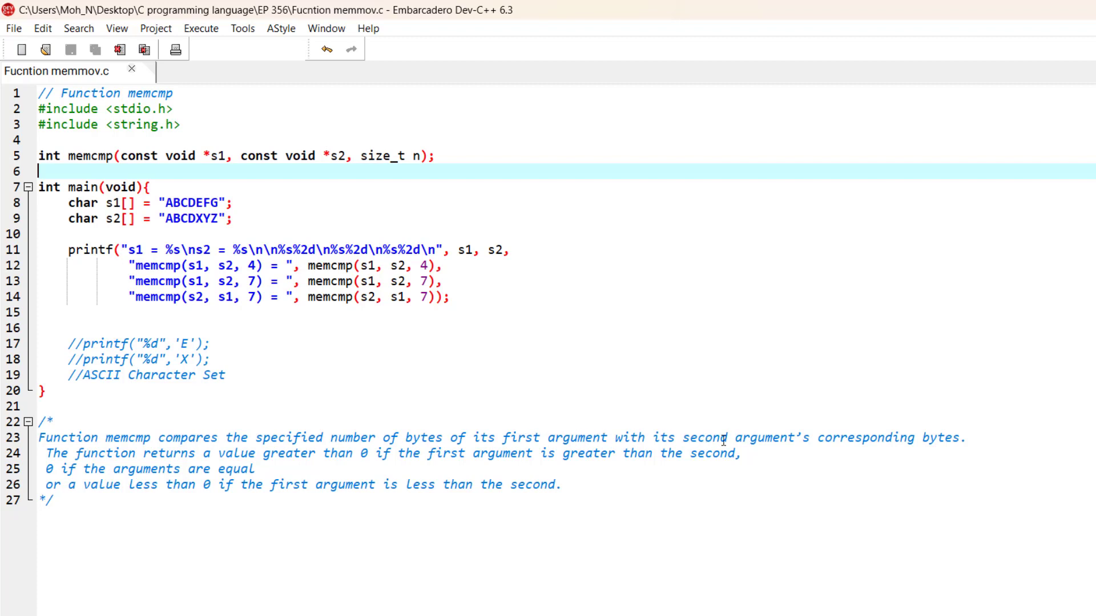
pyautogui.moveTo(887, 443)
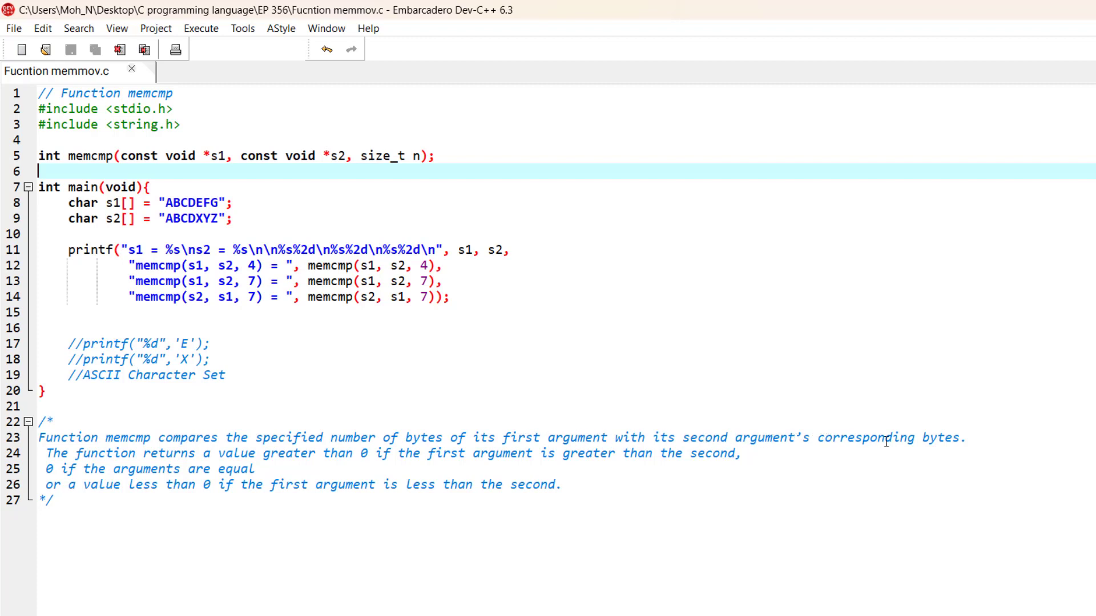
pyautogui.moveTo(388, 140)
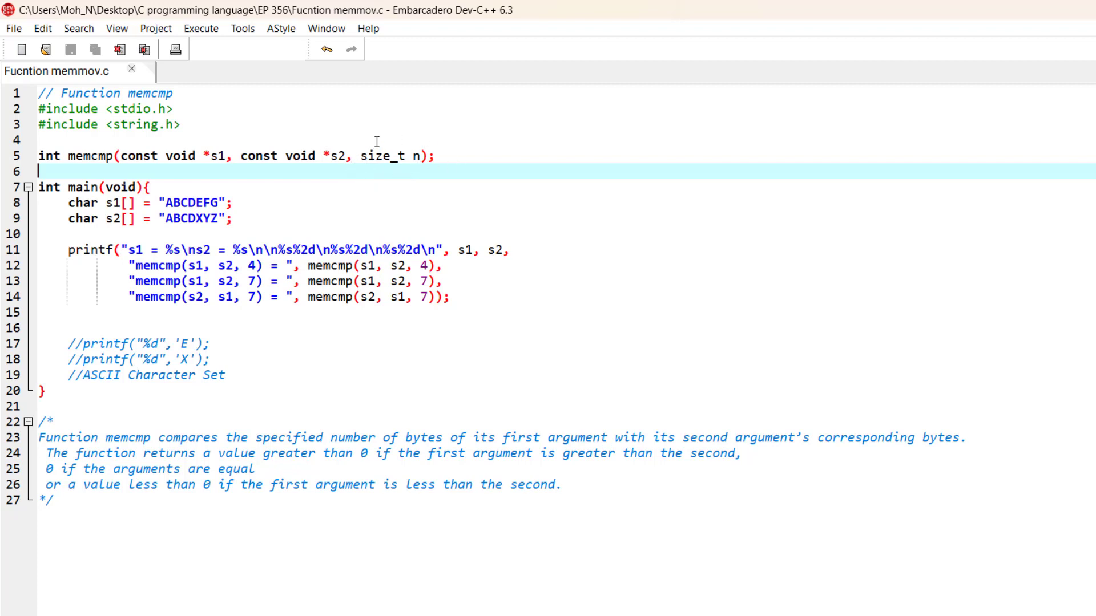
pyautogui.moveTo(152, 169)
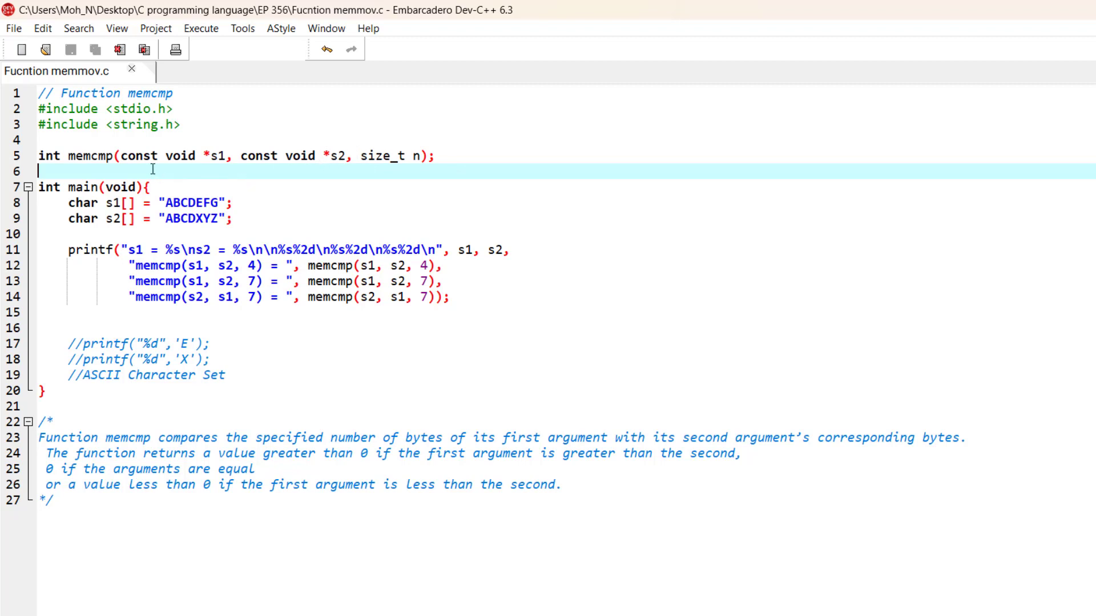
pyautogui.moveTo(314, 166)
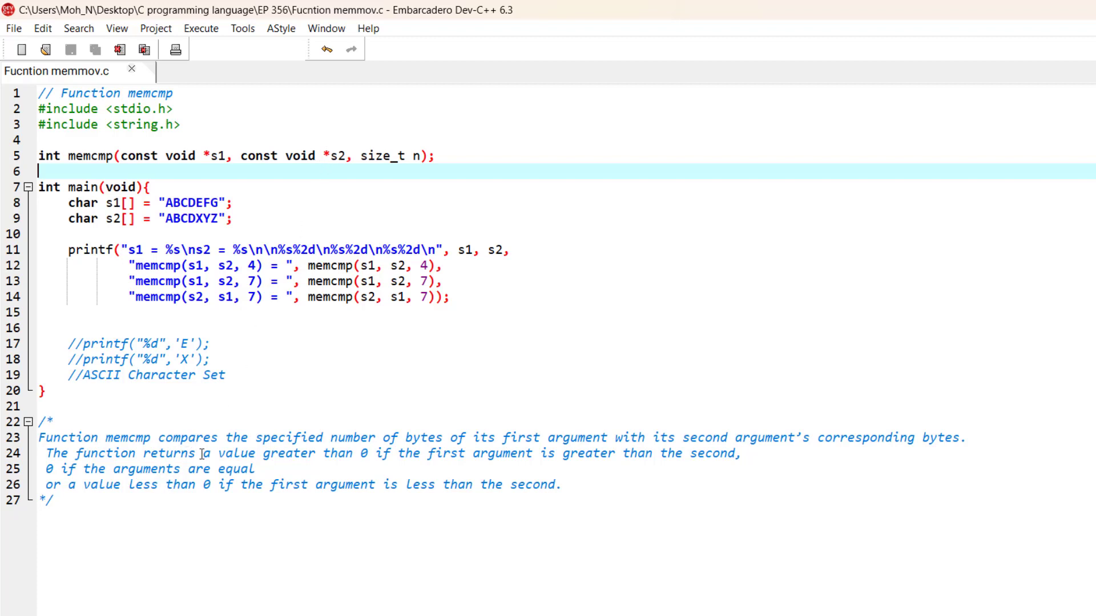
pyautogui.moveTo(362, 460)
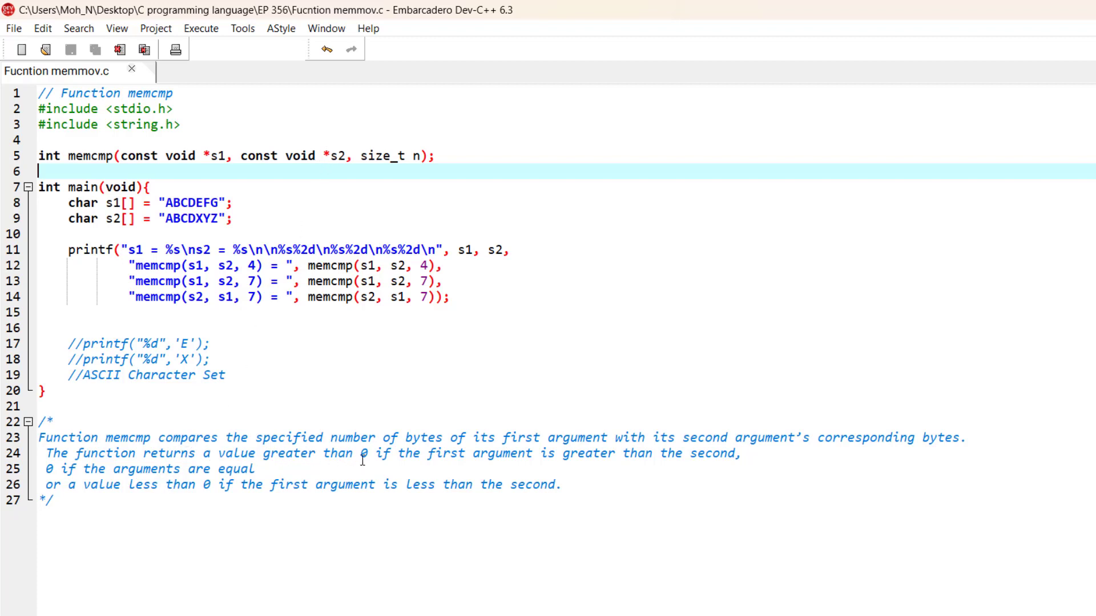
pyautogui.moveTo(635, 462)
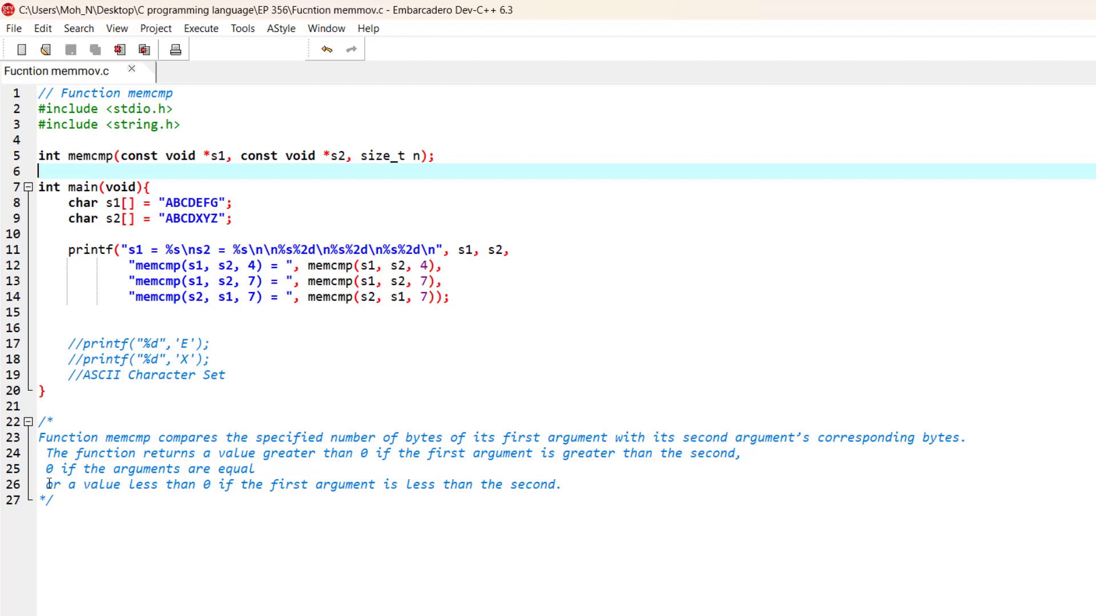
pyautogui.click(49, 469)
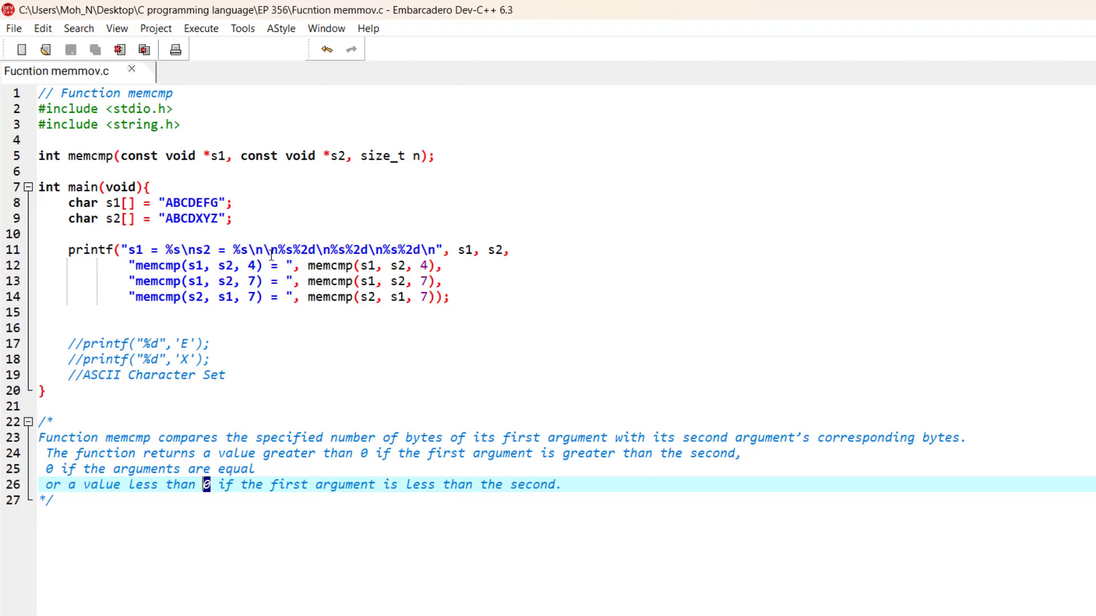
# Run the memcmp program, review the 0, -1, 1 results, and close the console
pyautogui.click(200, 28)
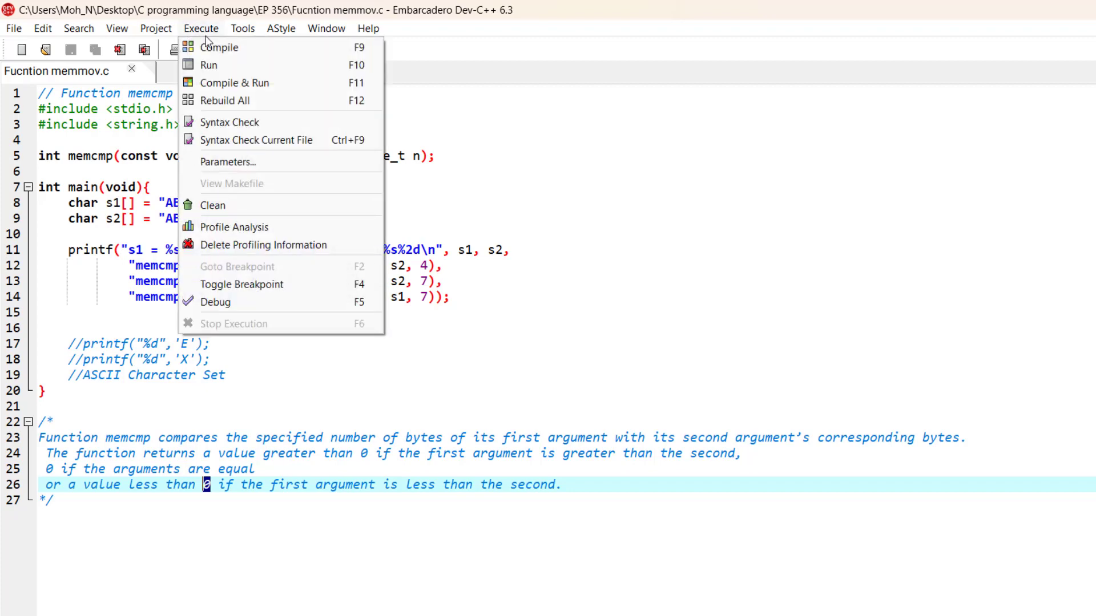
pyautogui.click(234, 82)
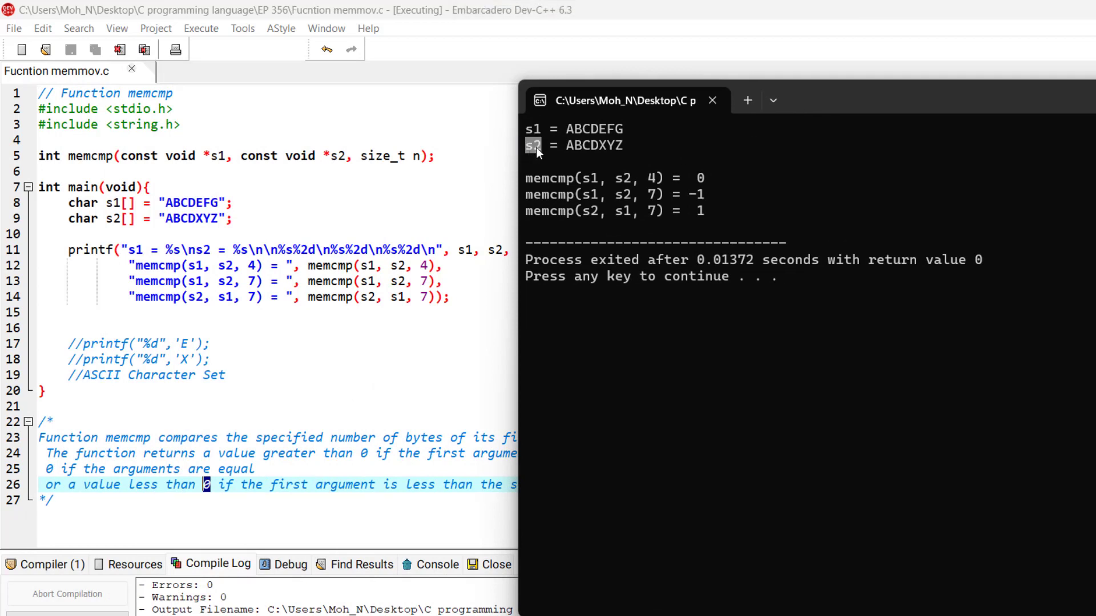
pyautogui.moveTo(569, 136)
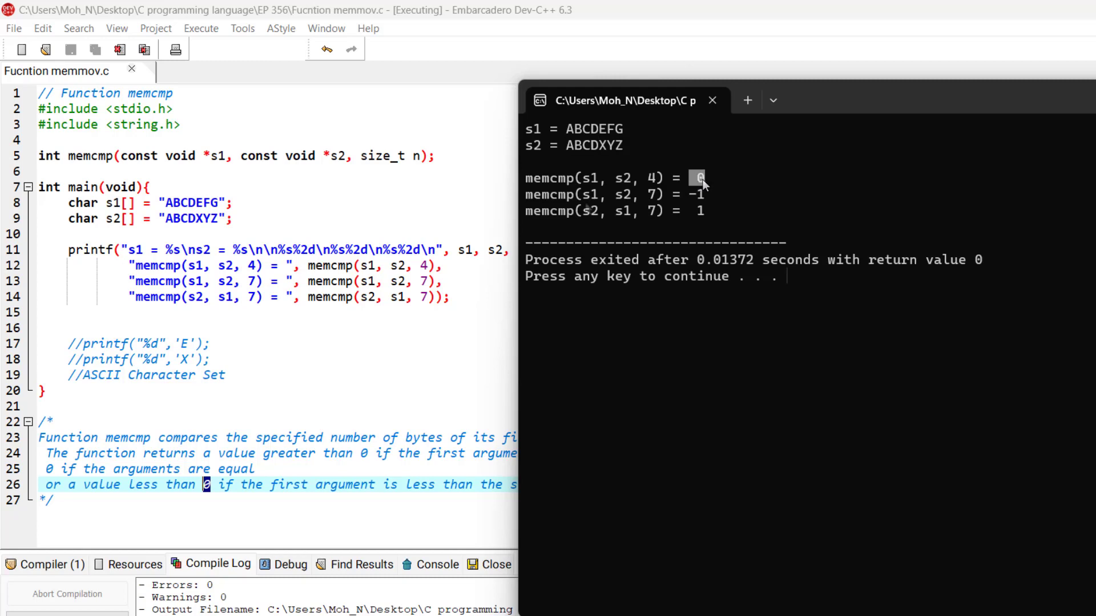
pyautogui.moveTo(587, 208)
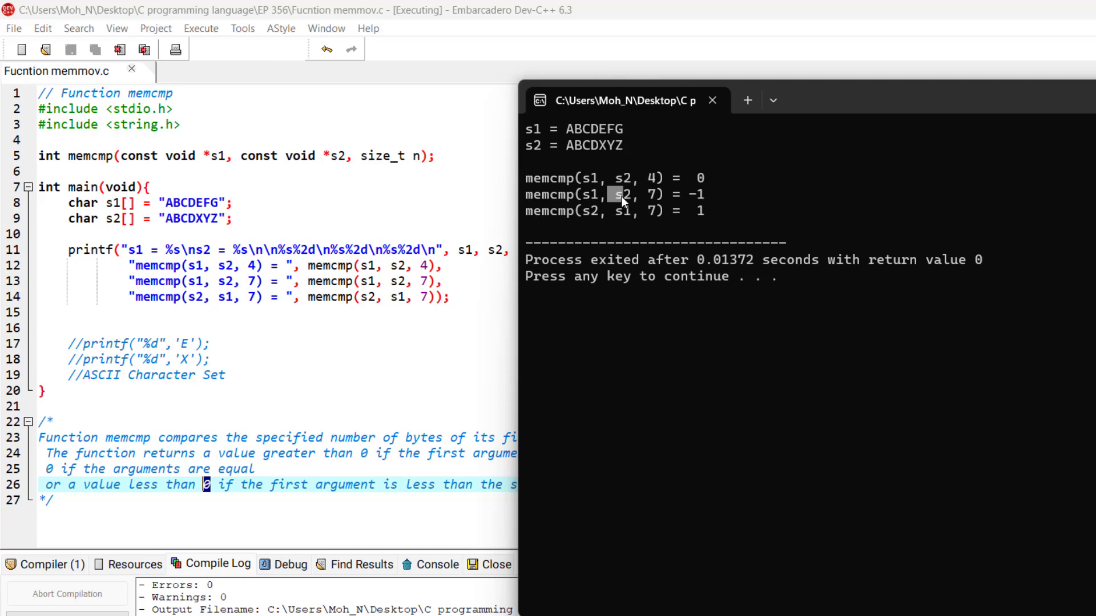
pyautogui.moveTo(650, 200)
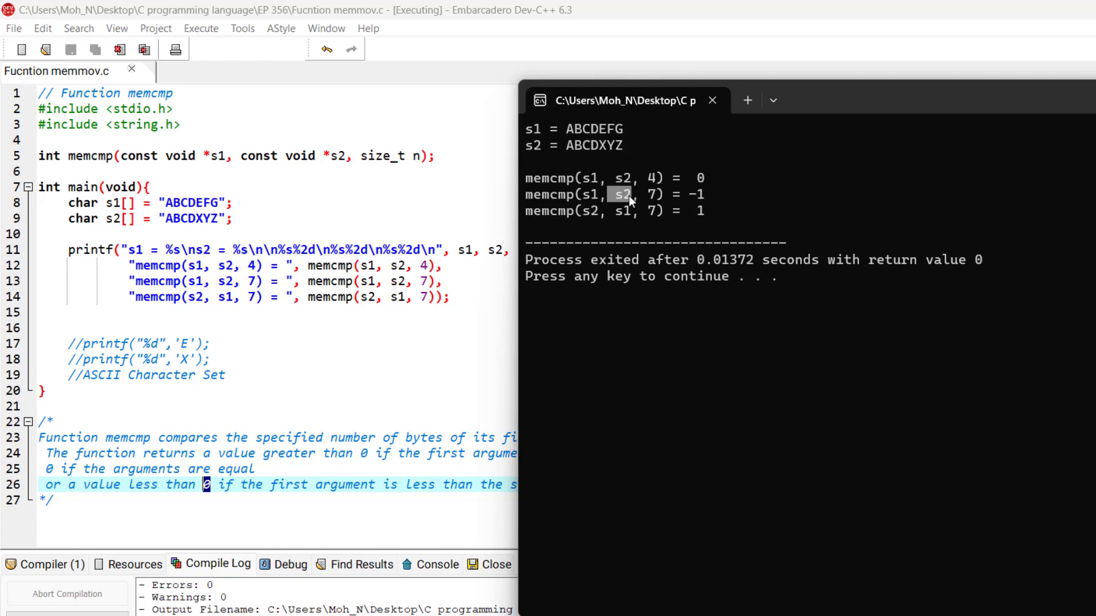
pyautogui.moveTo(575, 142)
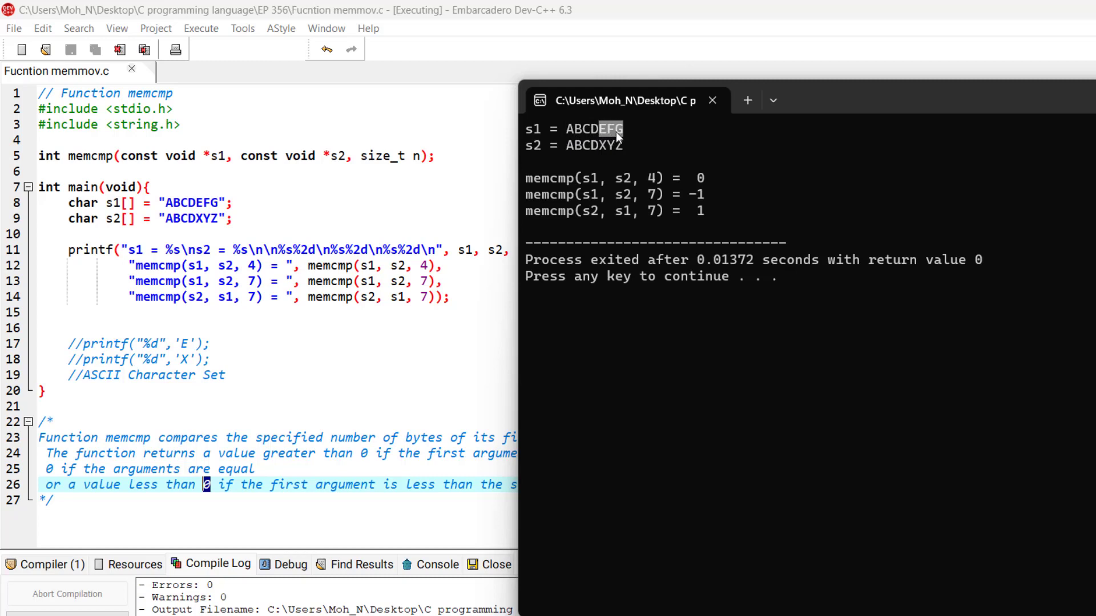
pyautogui.moveTo(601, 159)
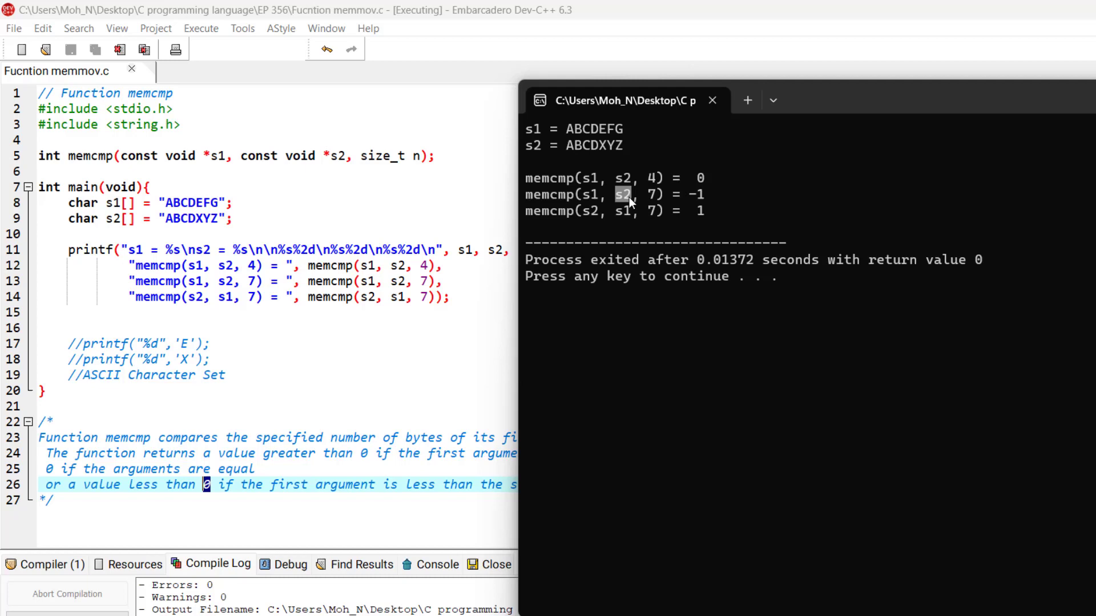
pyautogui.moveTo(591, 203)
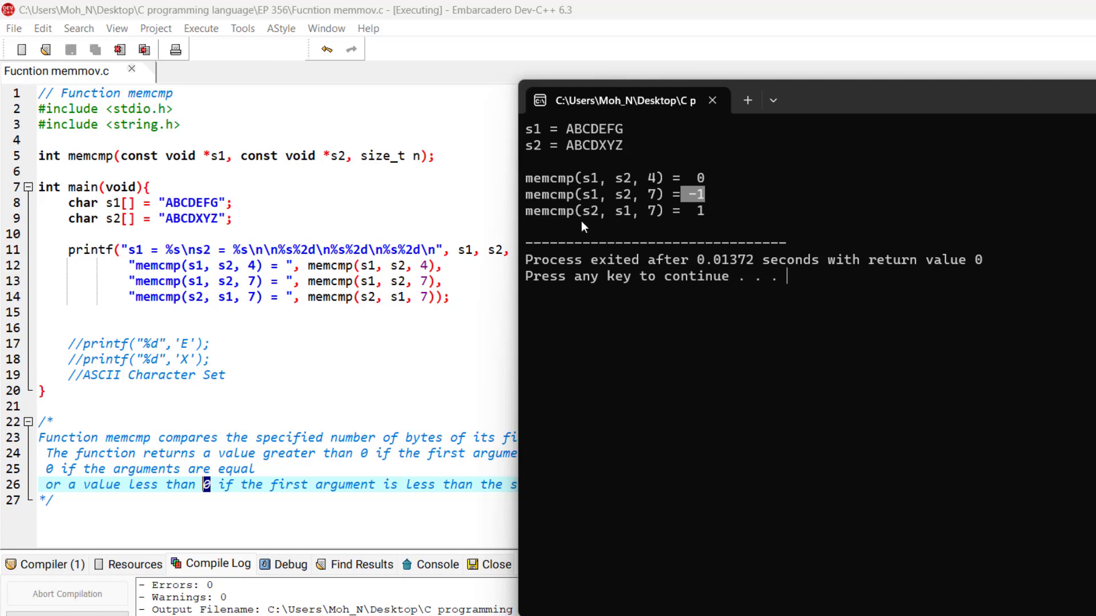
pyautogui.moveTo(602, 229)
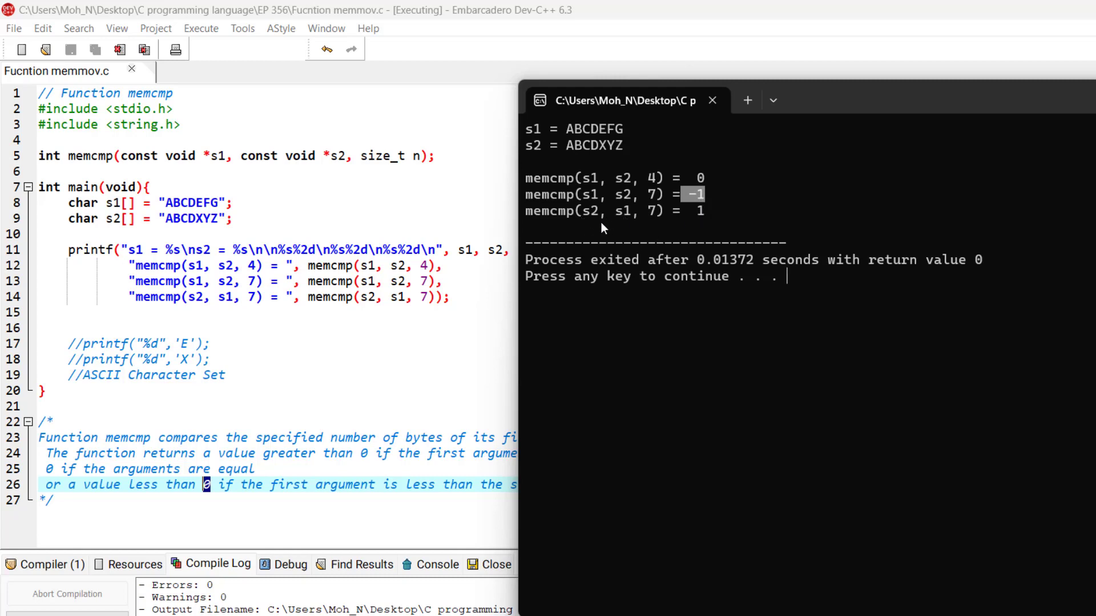
pyautogui.moveTo(604, 225)
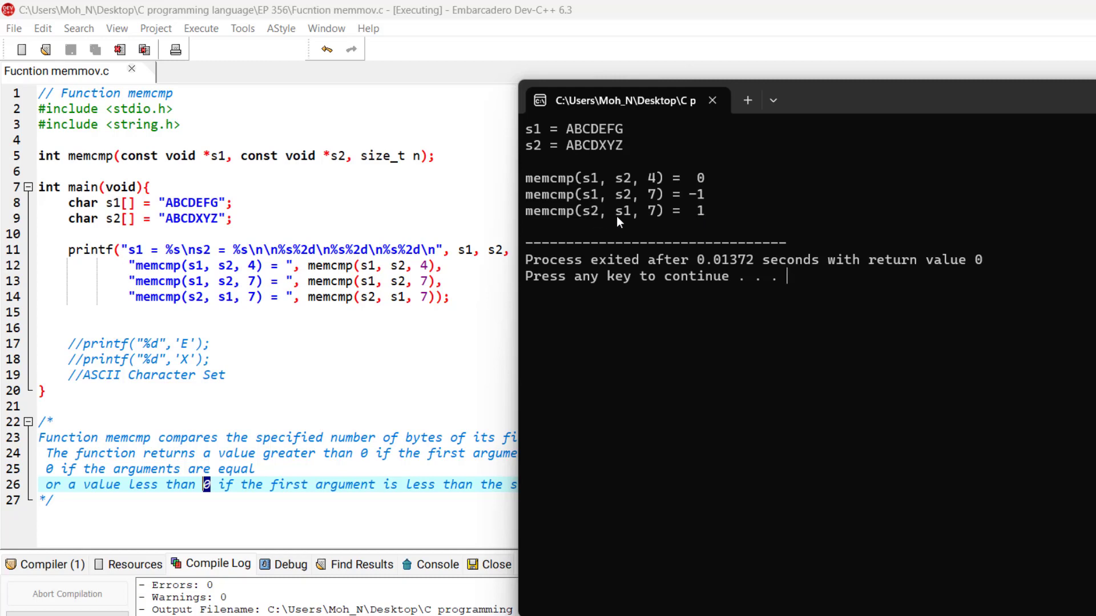
pyautogui.doubleClick(622, 211)
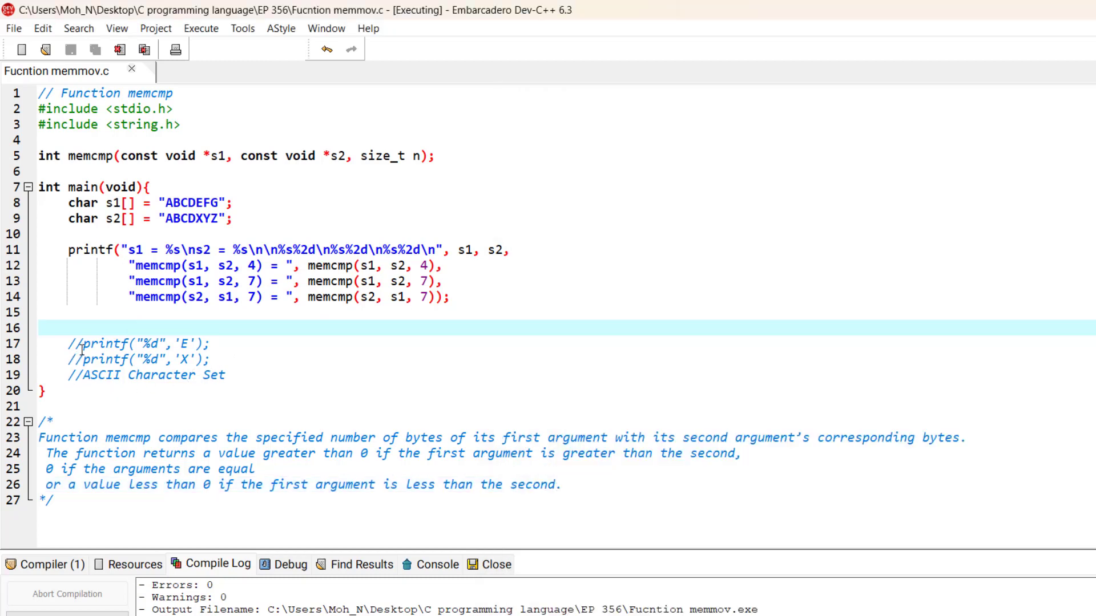
# Uncomment the 'E' and 'X' printf lines and add puts(""); between them
pyautogui.click(82, 343)
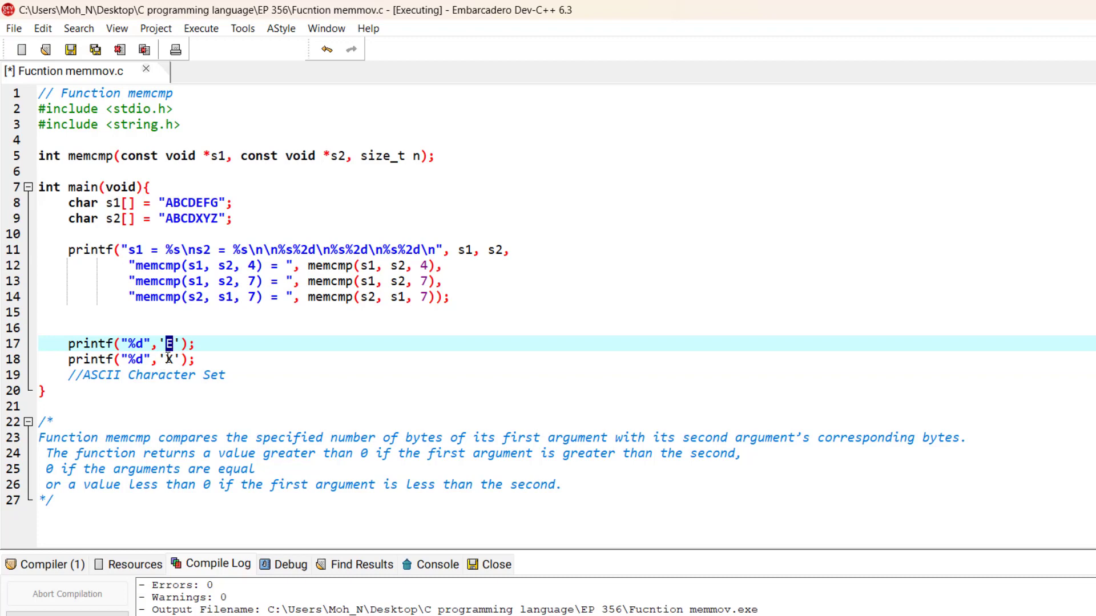
pyautogui.click(200, 28)
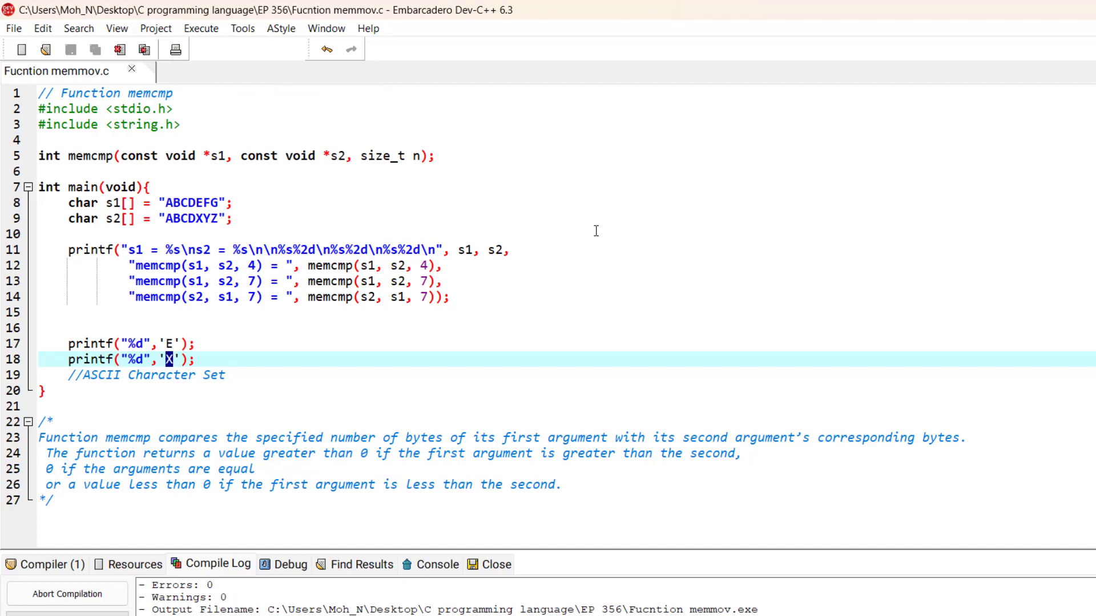
pyautogui.write('puts("");')
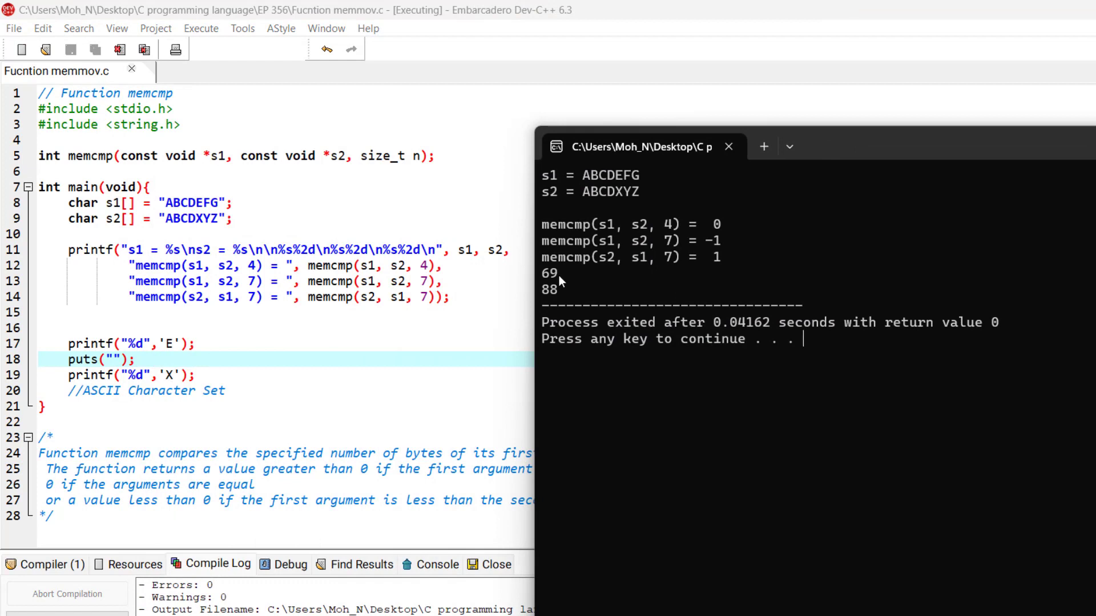
# Highlight ASCII values 69 and 88 in the output, then close the console
pyautogui.doubleClick(548, 274)
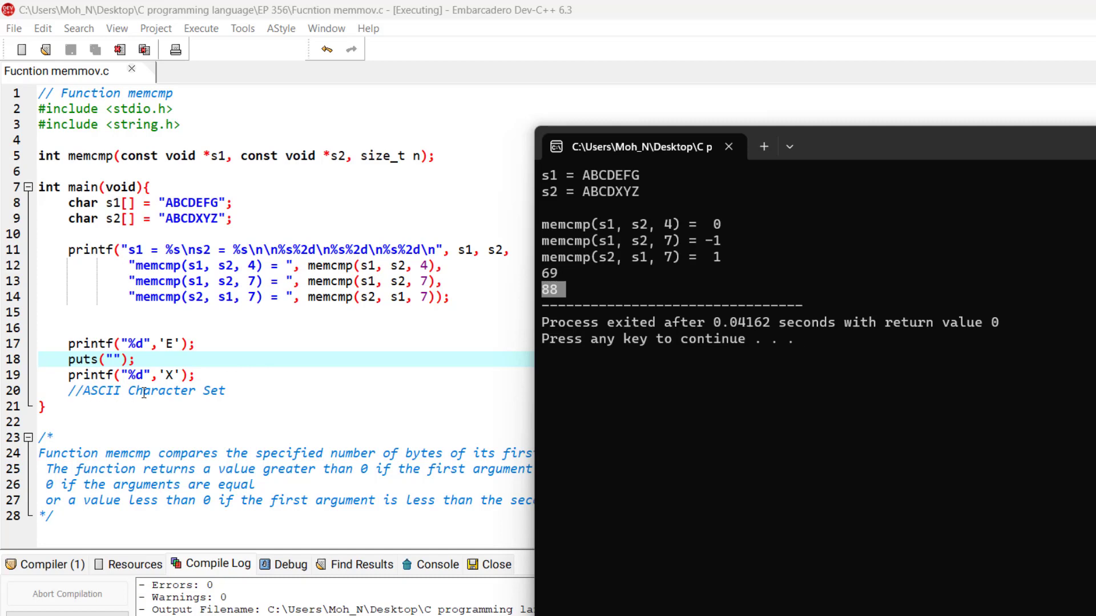
pyautogui.moveTo(229, 392)
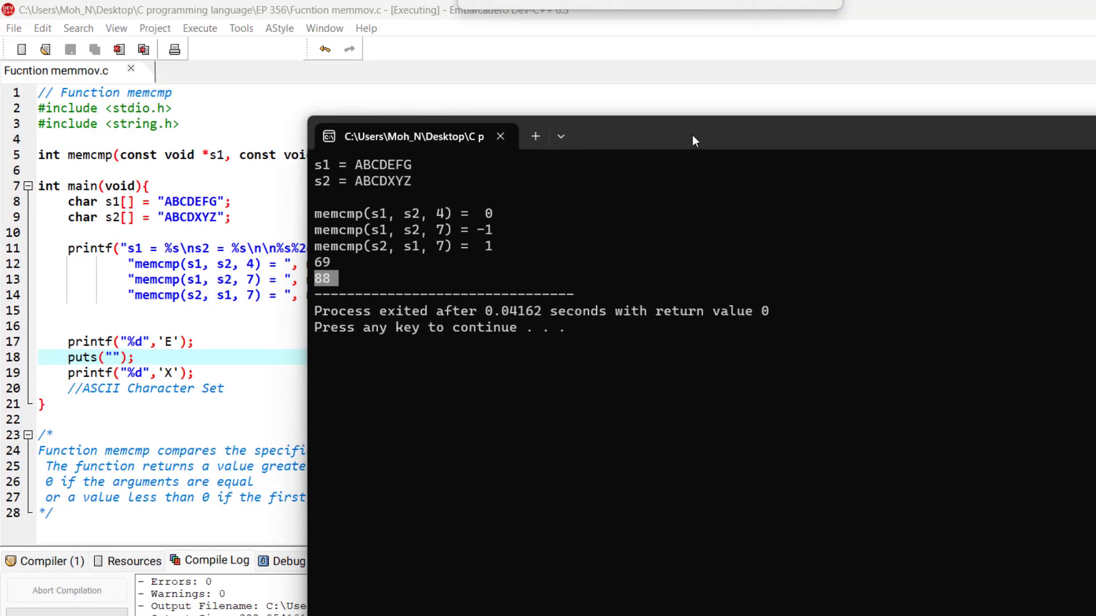
pyautogui.click(499, 136)
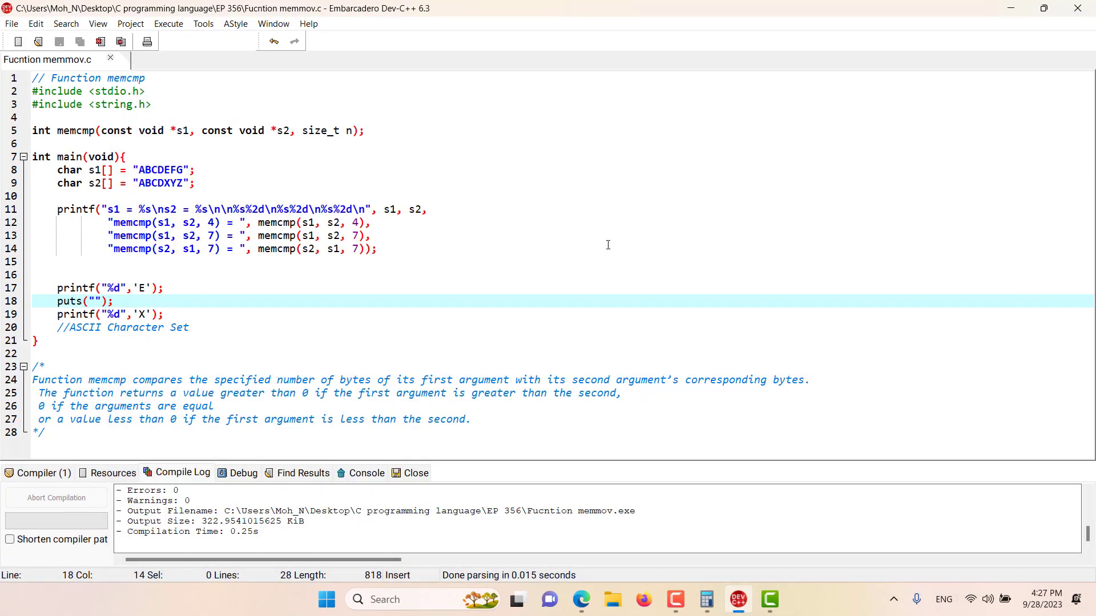